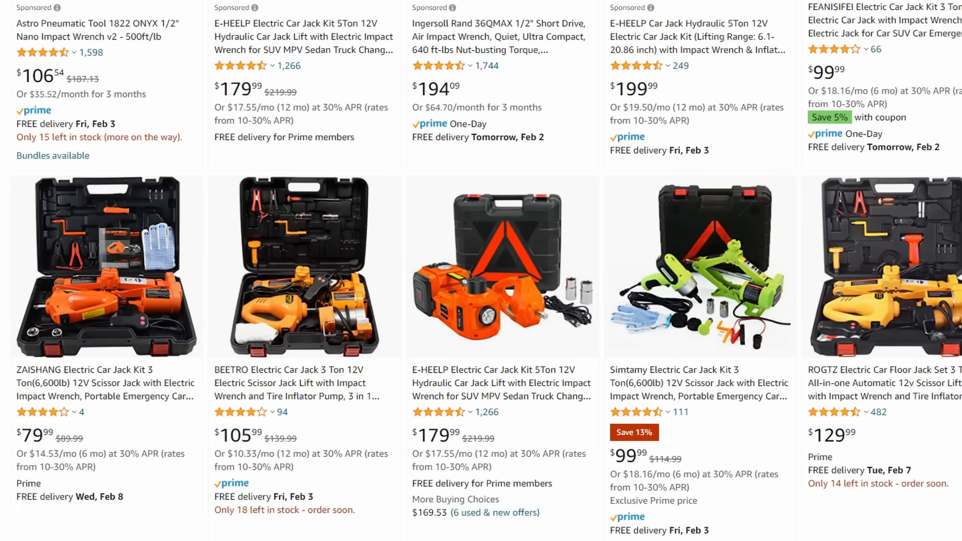
pyautogui.scroll(-3)
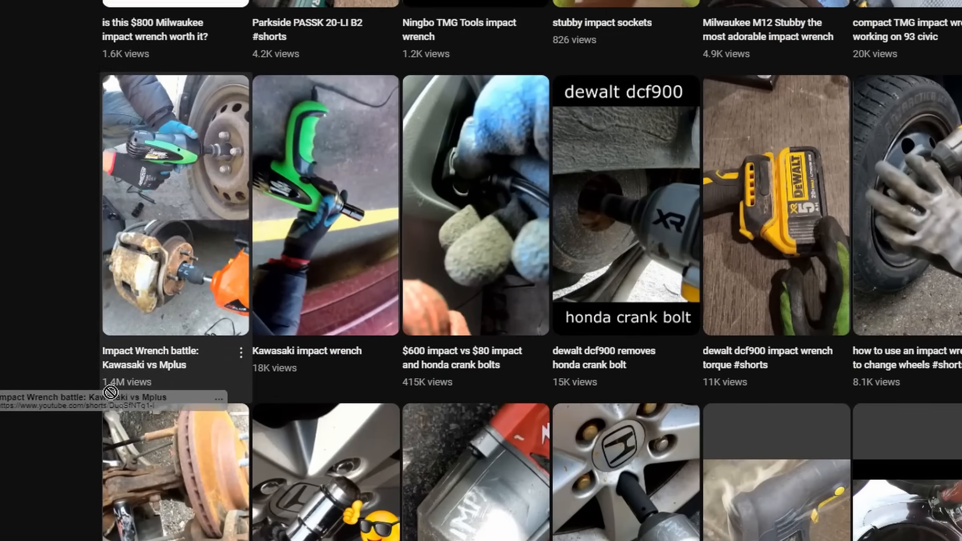
pyautogui.scroll(-3)
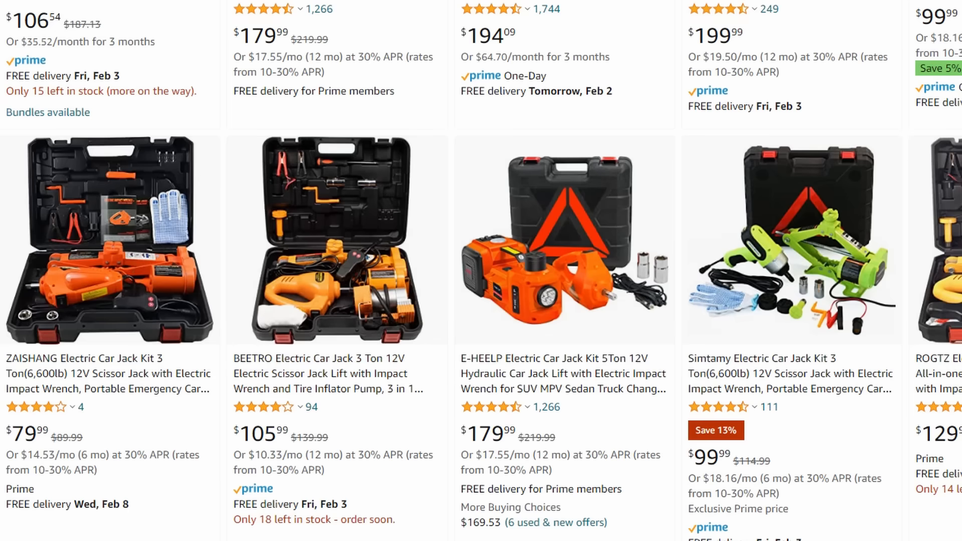
pyautogui.scroll(-3)
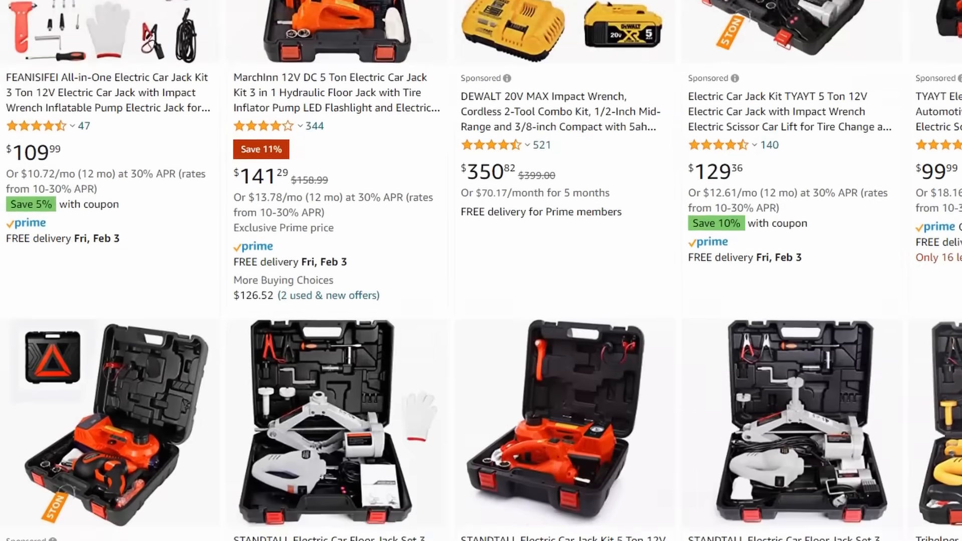
pyautogui.scroll(-3)
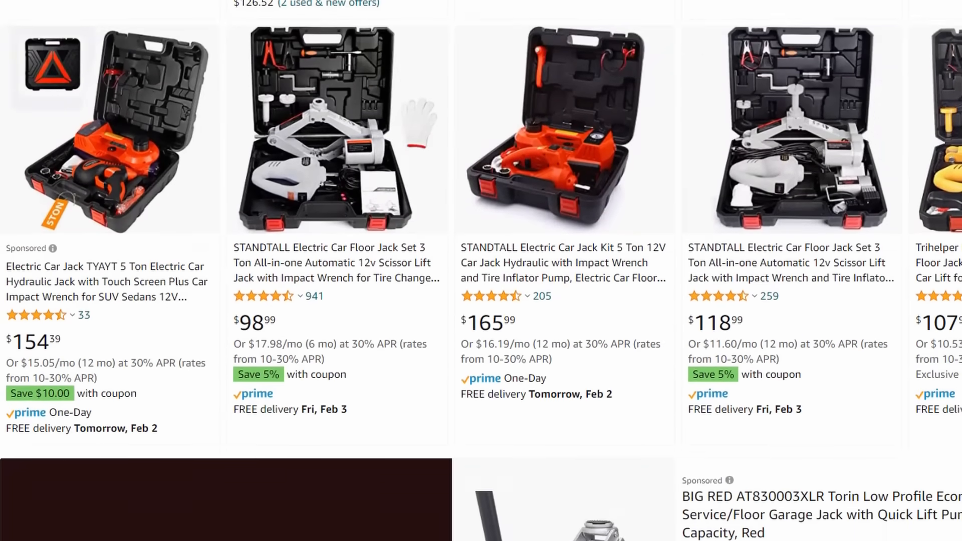
pyautogui.scroll(-3)
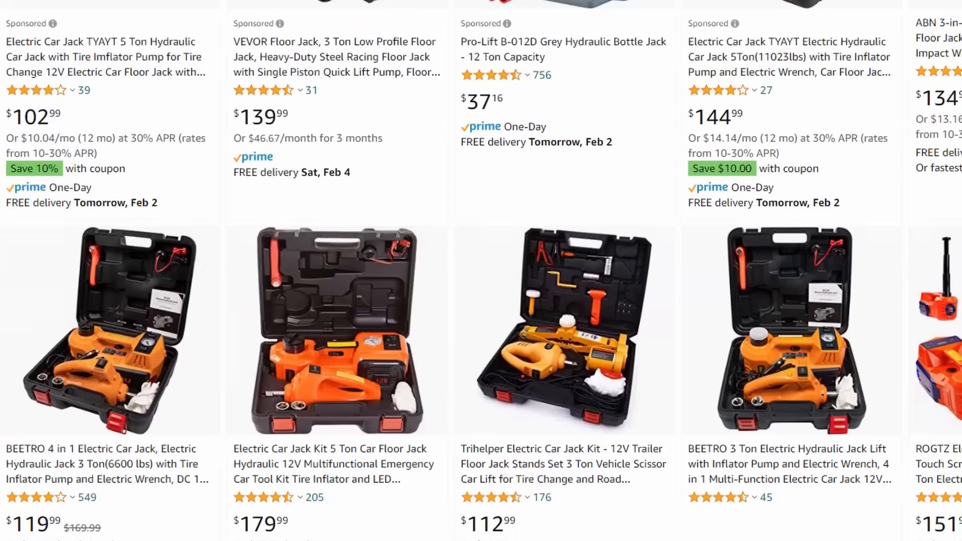
pyautogui.scroll(-3)
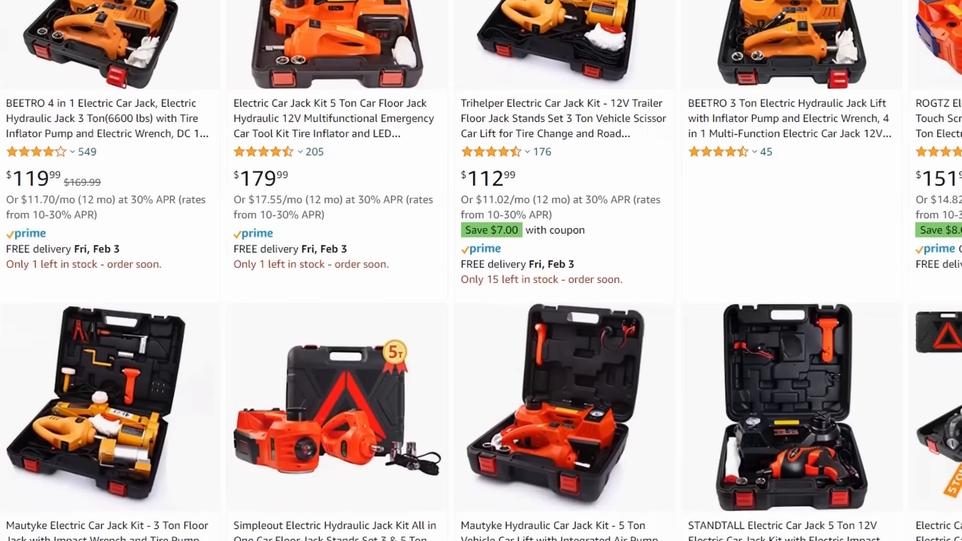